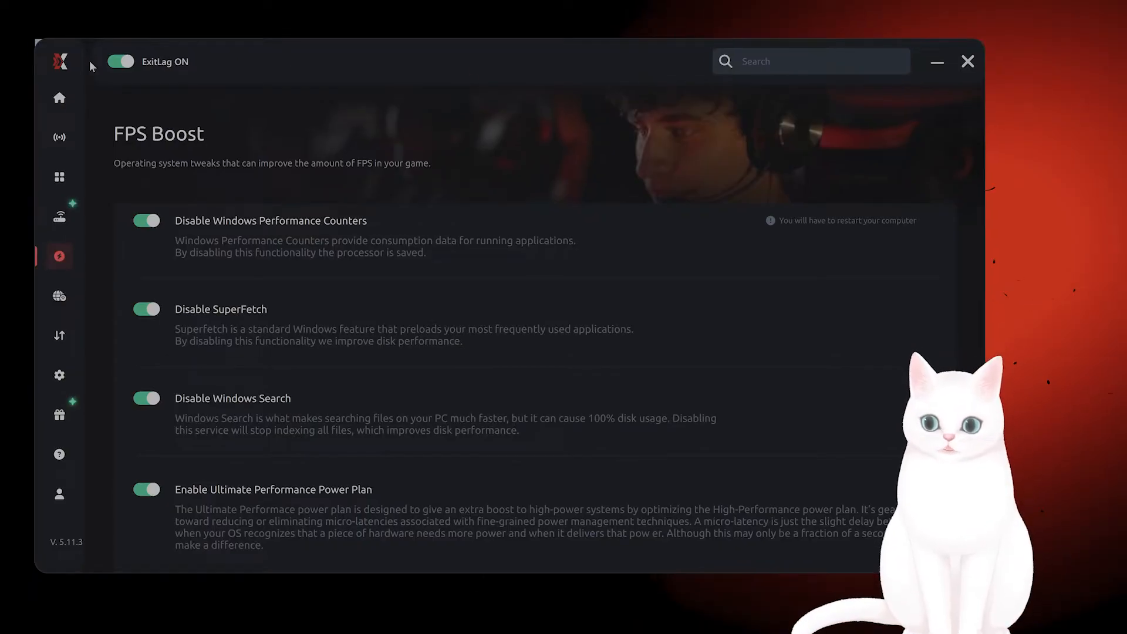
Step: Return to the ExitLag home screen and open the Network analyzer diagnostics page
{"action": "left_click", "coordinate": [59, 99]}
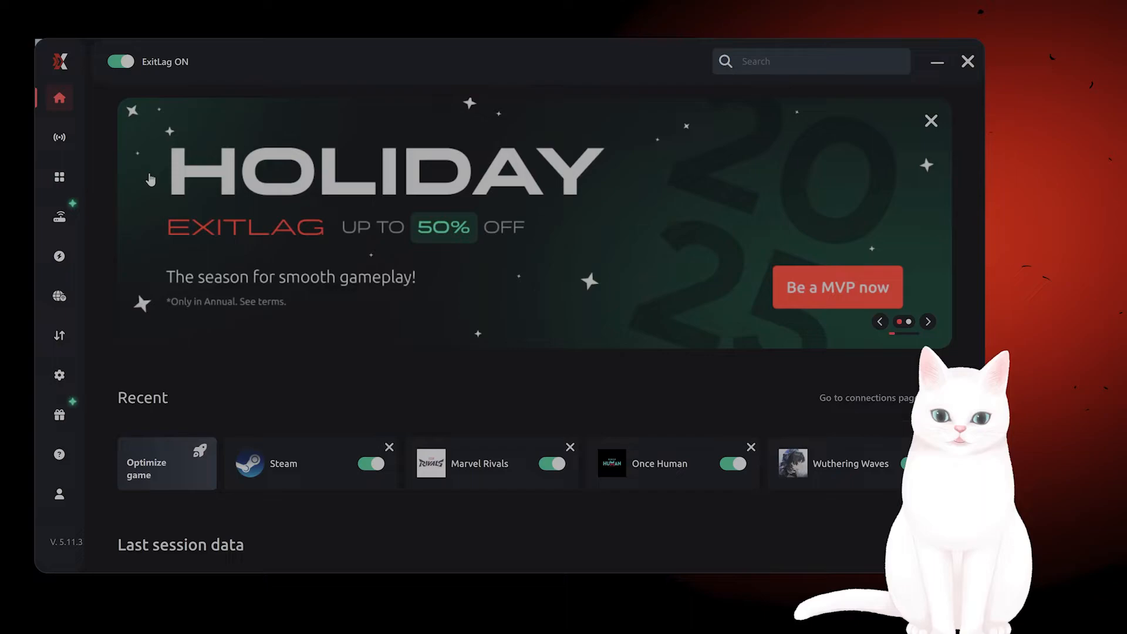
{"action": "left_click", "coordinate": [58, 216]}
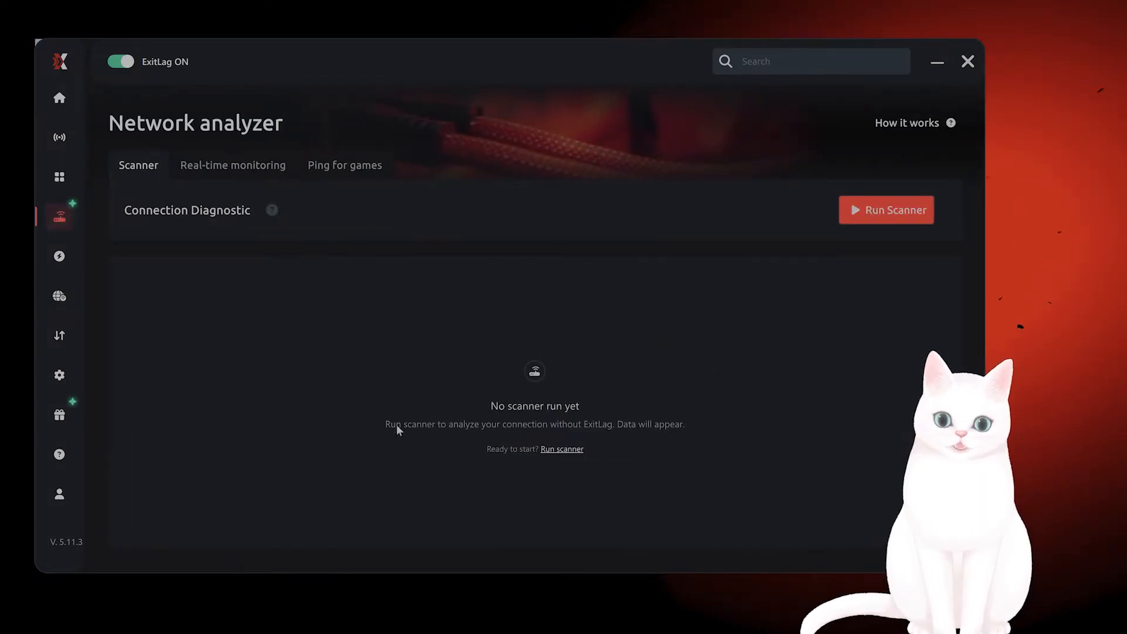
{"action": "mouse_move", "coordinate": [431, 304]}
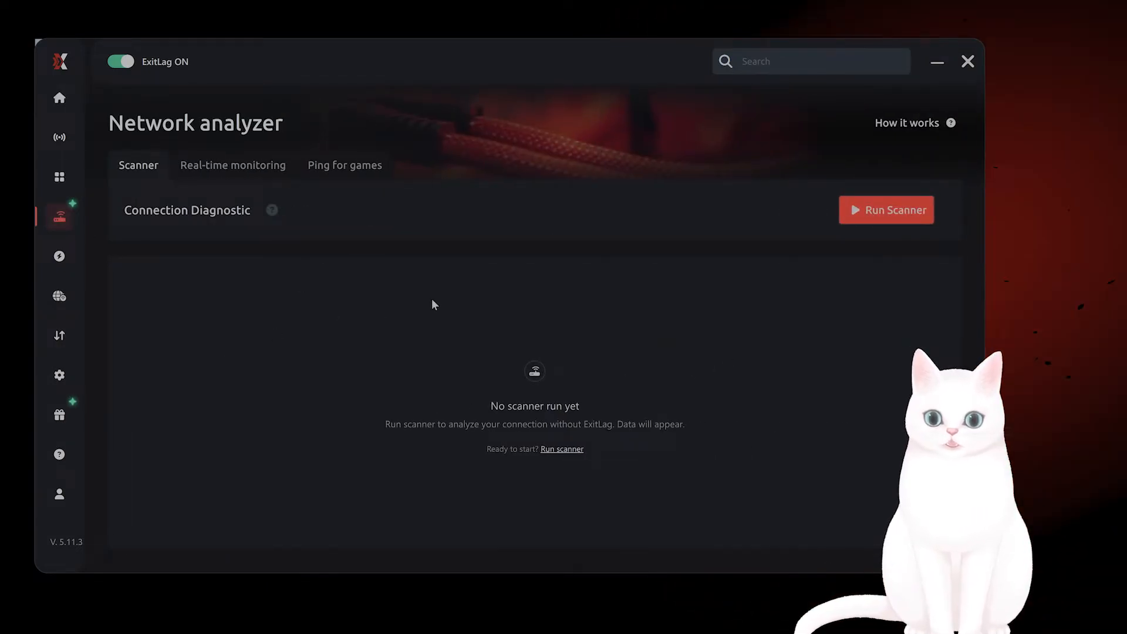
{"action": "mouse_move", "coordinate": [60, 217]}
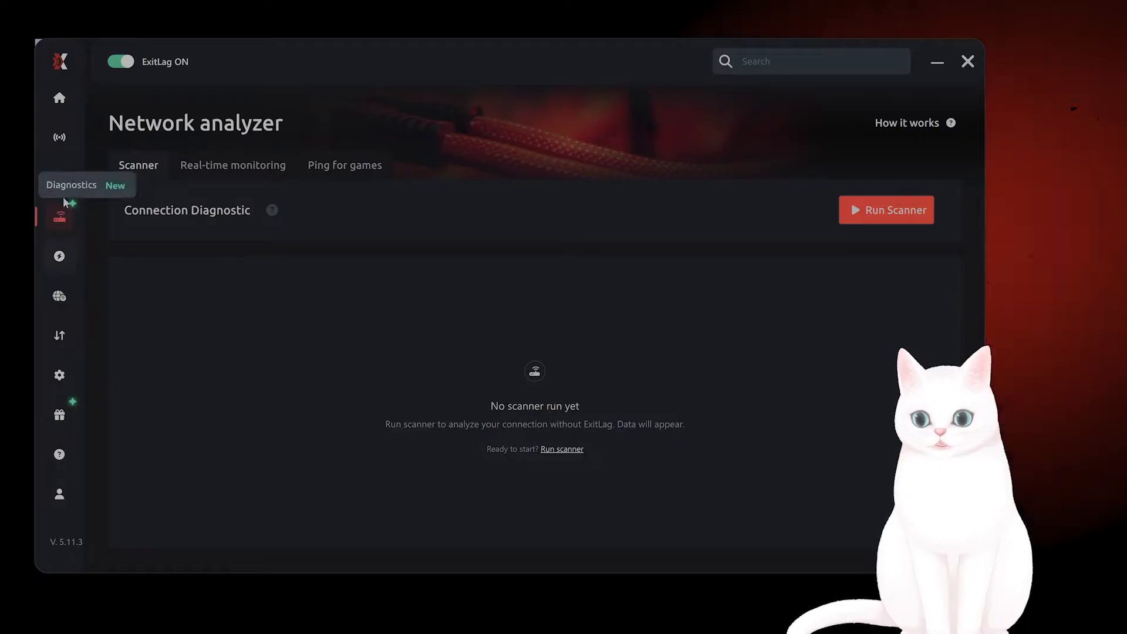
Step: Search the library for 'wuthering', open Wuthering Waves, and view its server region options
{"action": "left_click", "coordinate": [59, 177]}
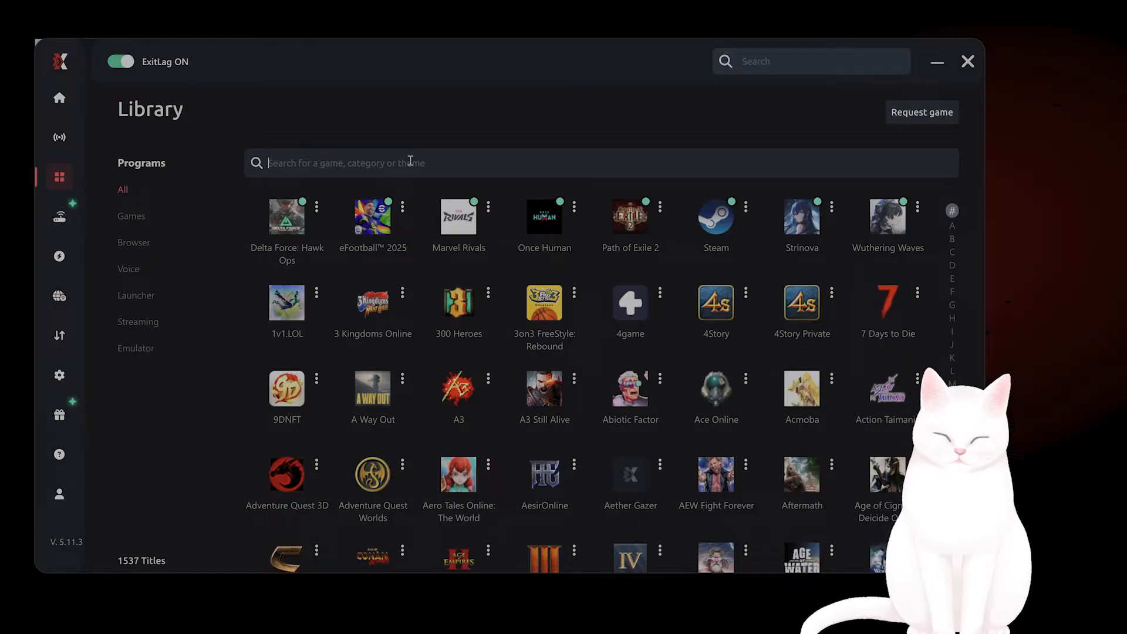
{"action": "type", "text": "wuthering"}
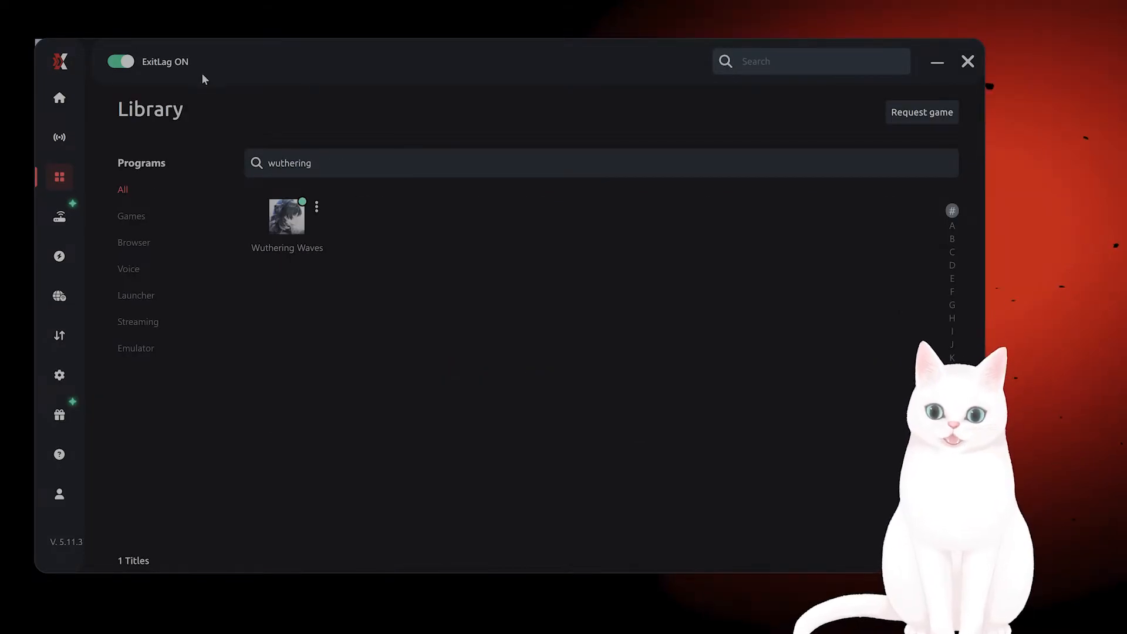
{"action": "left_click", "coordinate": [287, 216]}
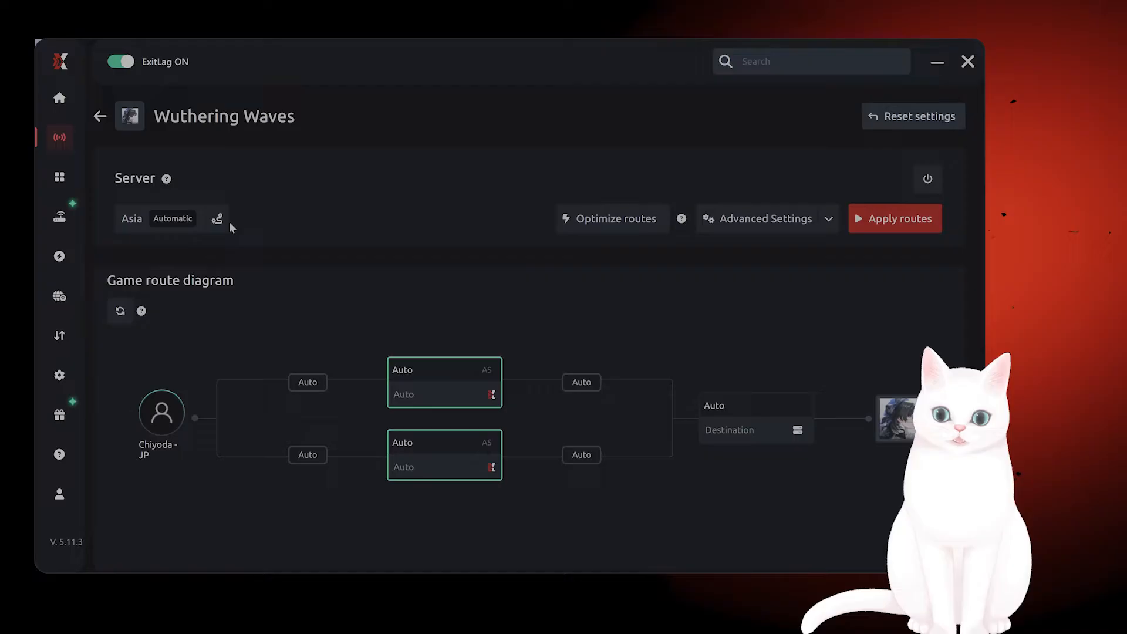
{"action": "left_click", "coordinate": [217, 218]}
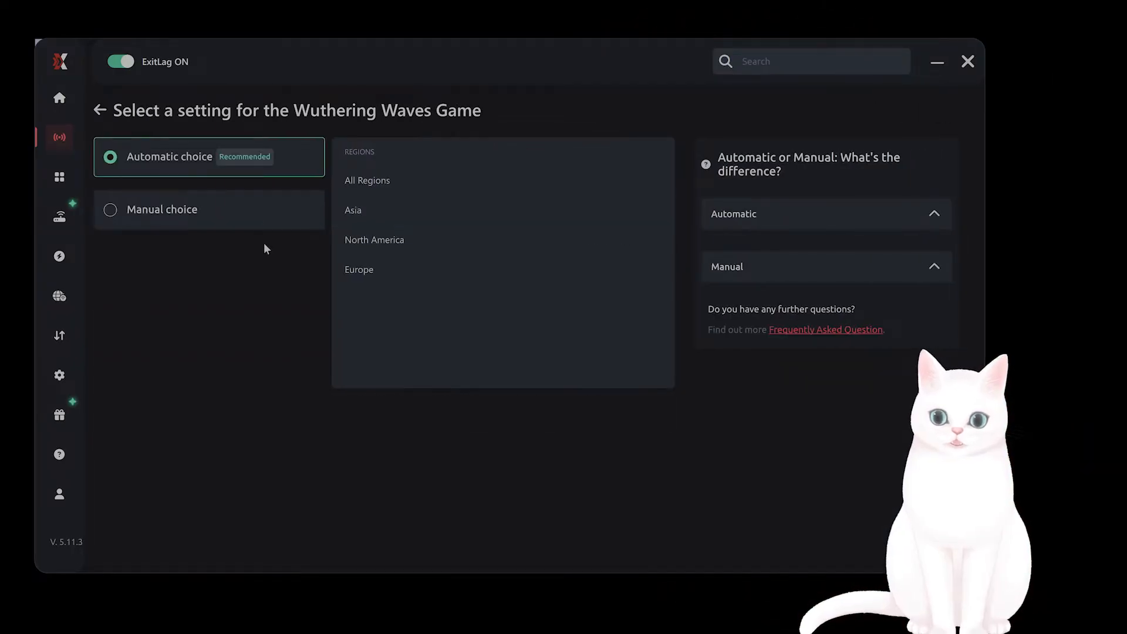
{"action": "mouse_move", "coordinate": [452, 219]}
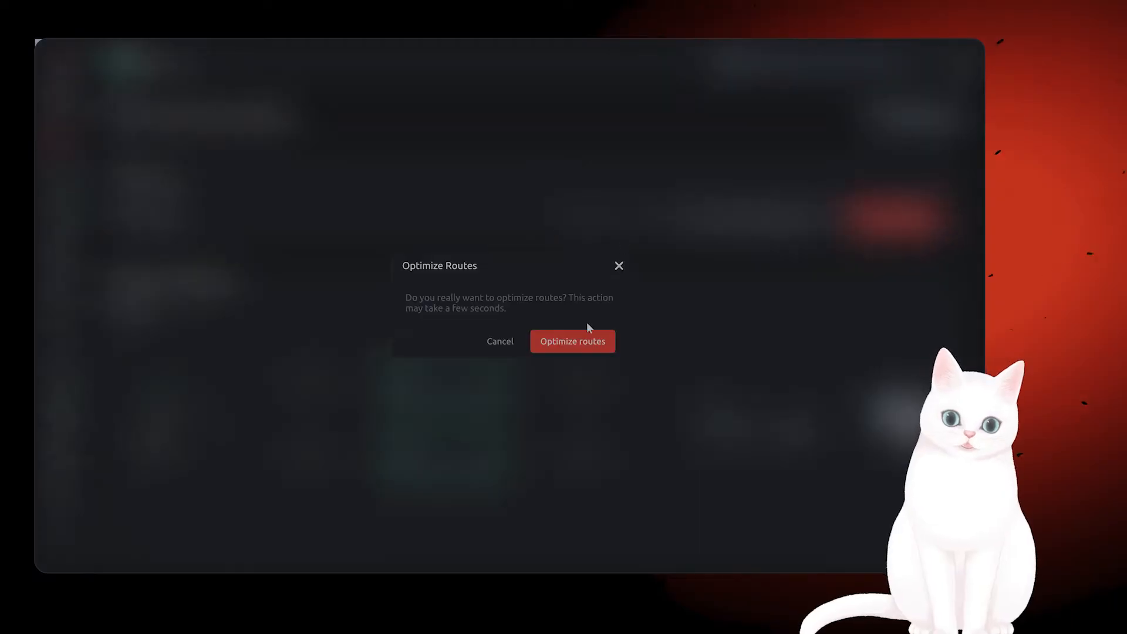
Step: Confirm optimizing the Wuthering Waves routes
{"action": "left_click", "coordinate": [572, 340]}
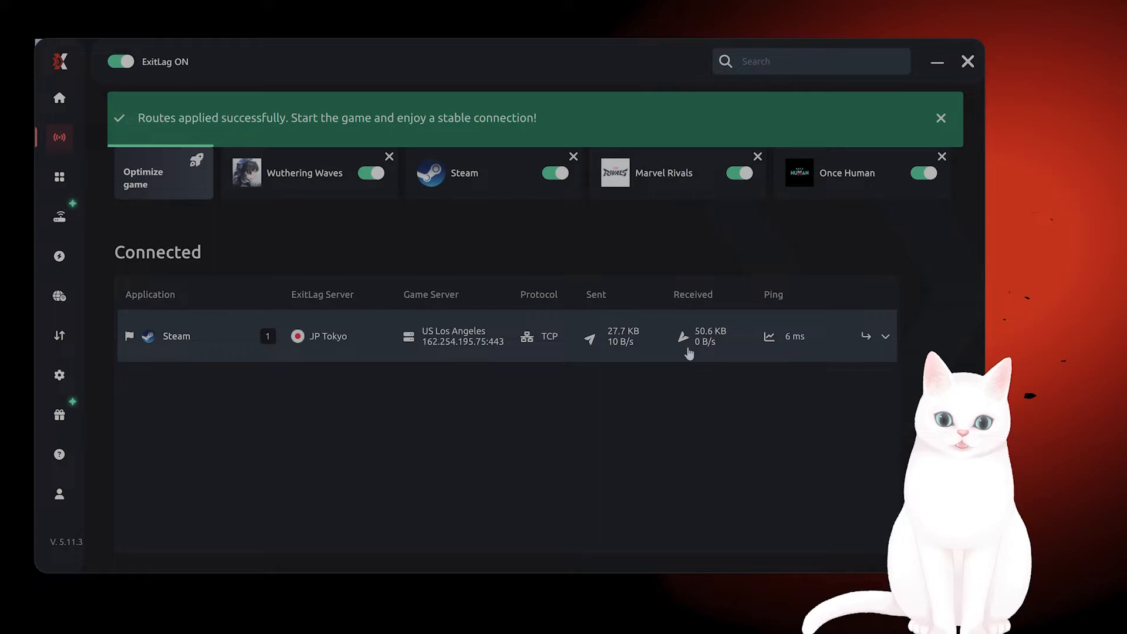
{"action": "mouse_move", "coordinate": [719, 322]}
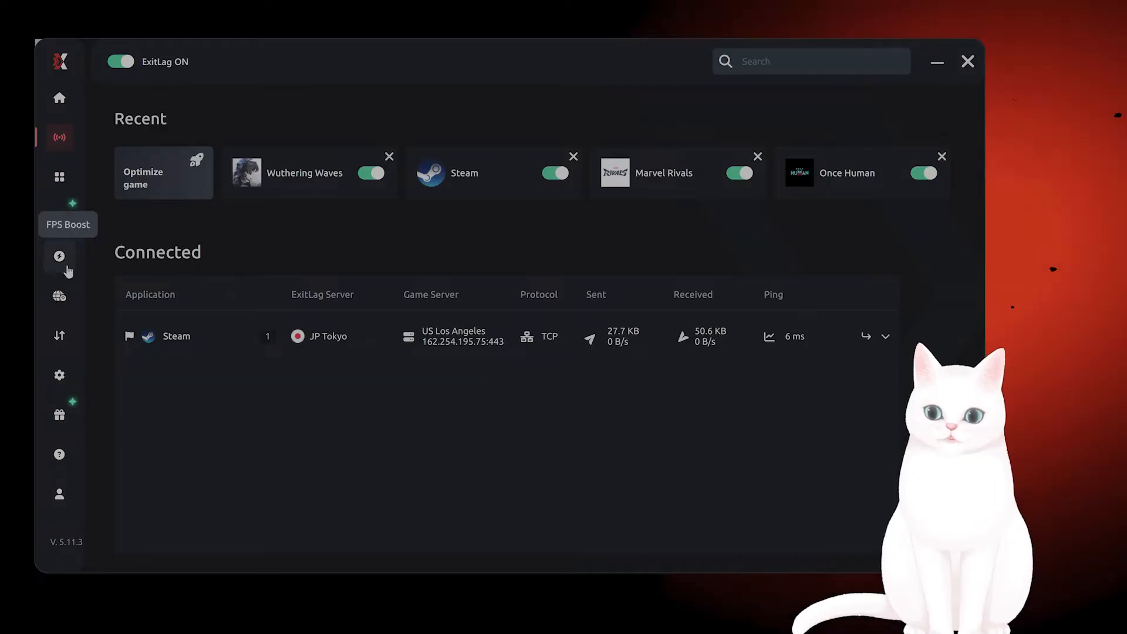
Step: Review the FPS Boost hardware tweaks, then leave the ExitLag window
{"action": "left_click", "coordinate": [59, 256]}
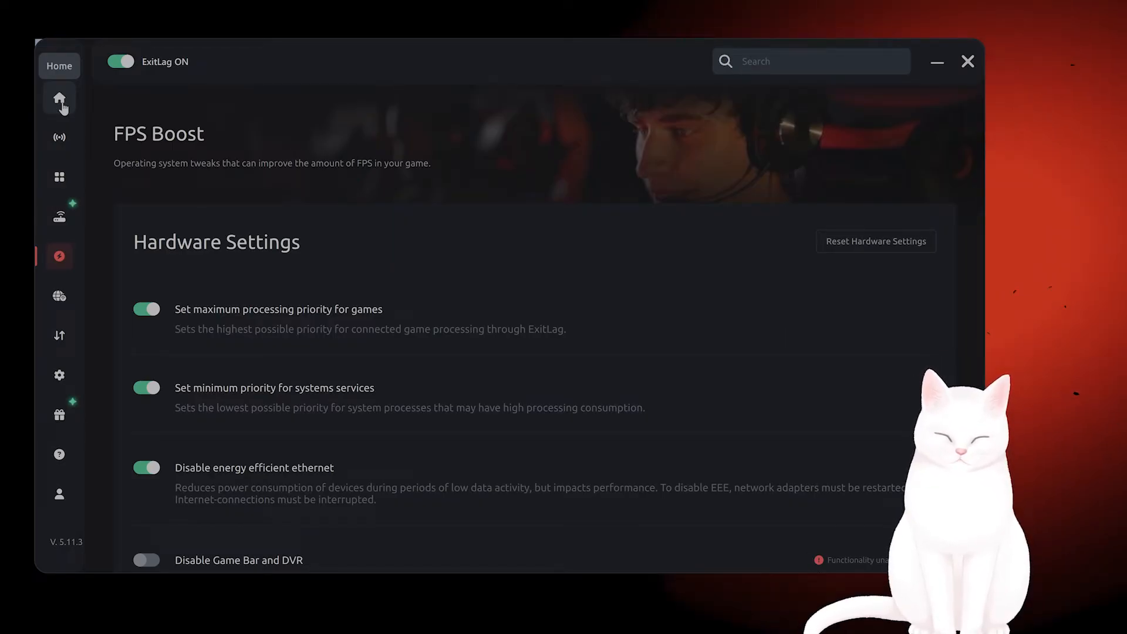
{"action": "left_click", "coordinate": [936, 61]}
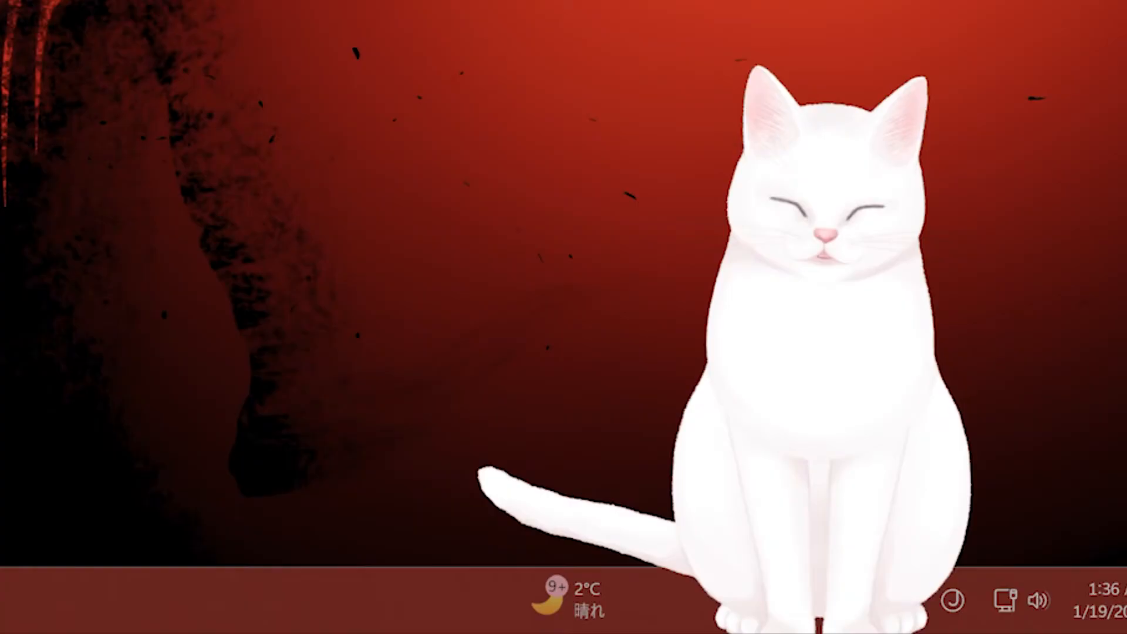
Step: Run ipconfig /flushdns in an administrator Command Prompt
{"action": "type", "text": "cm"}
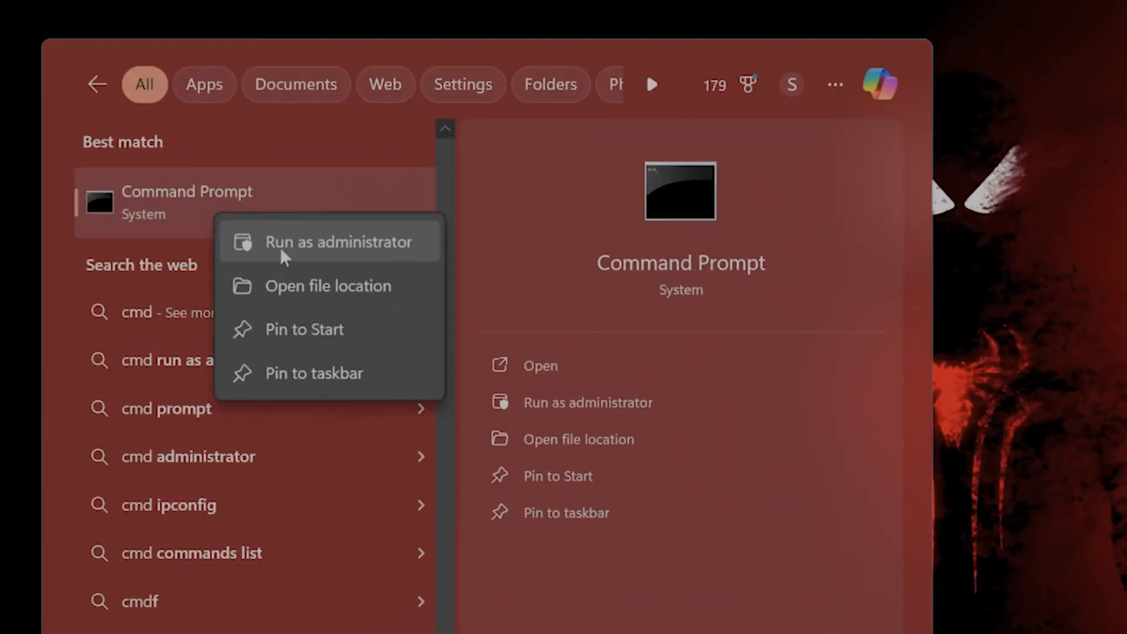
{"action": "left_click", "coordinate": [339, 242]}
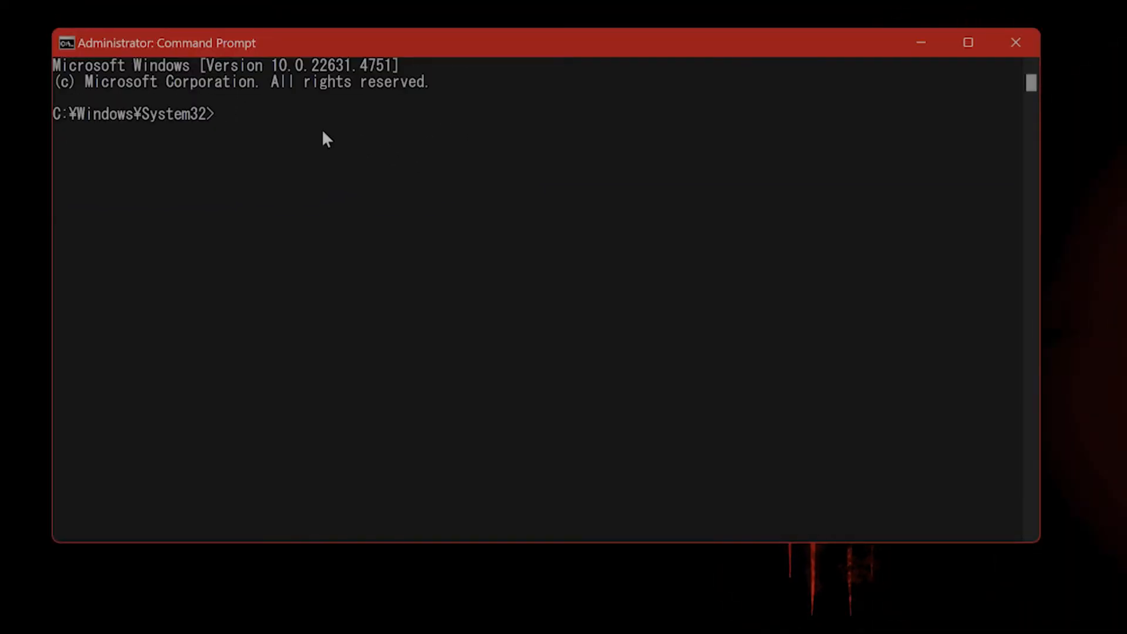
{"action": "type", "text": "ipconfig /"}
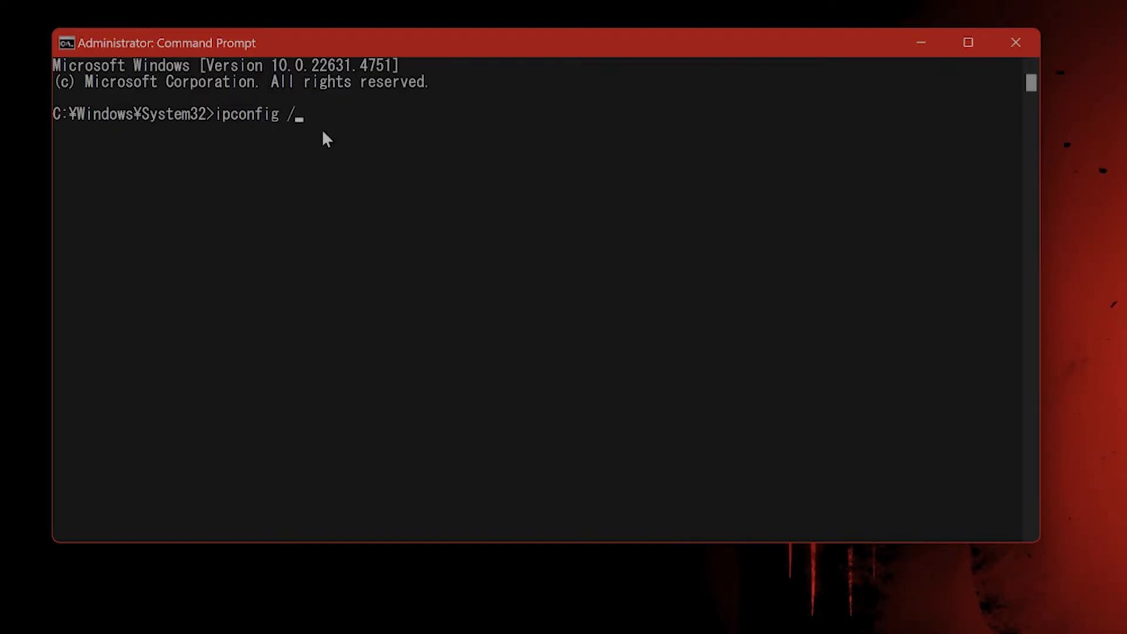
{"action": "type", "text": "flushdns"}
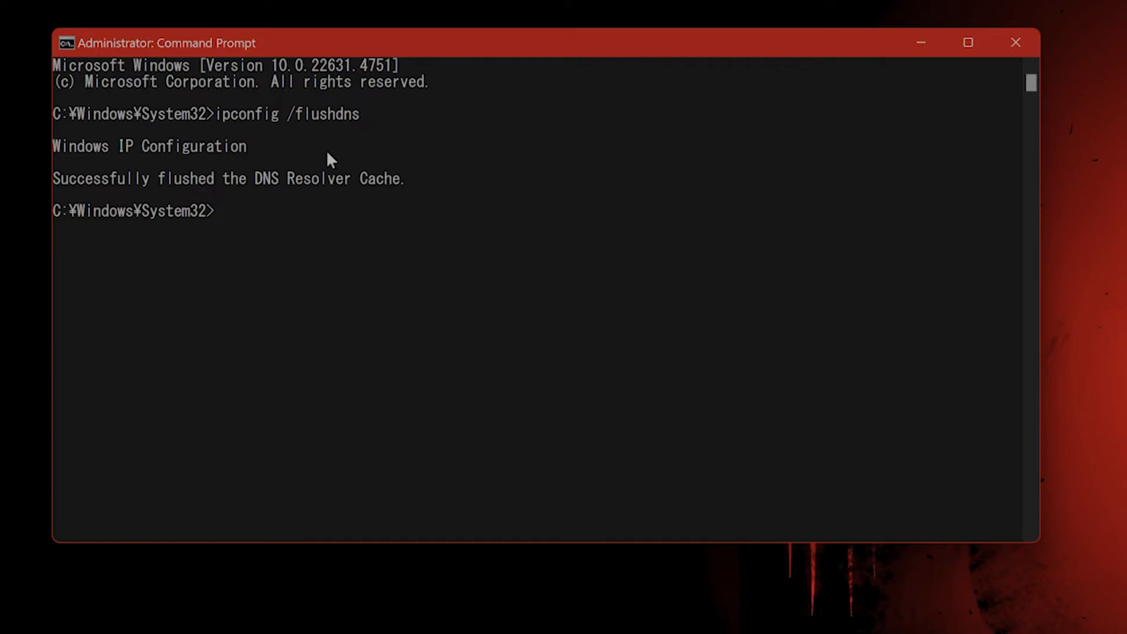
{"action": "mouse_move", "coordinate": [733, 237]}
{"action": "type", "text": "windows"}
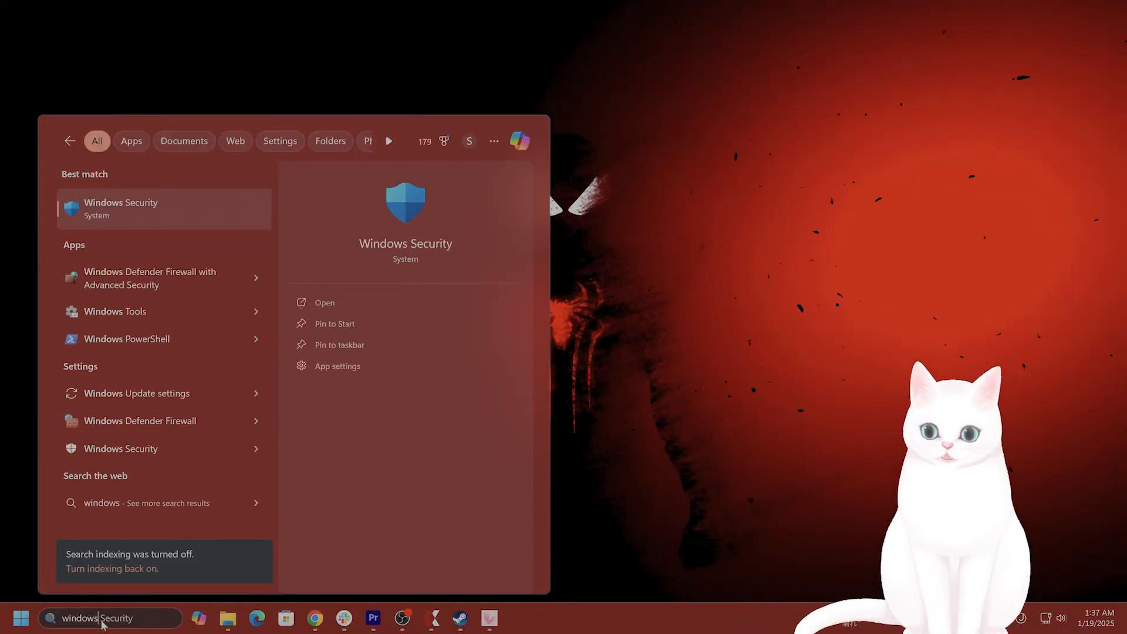
Step: Open Windows Security and scroll to Firewall & network protection
{"action": "left_click", "coordinate": [324, 302]}
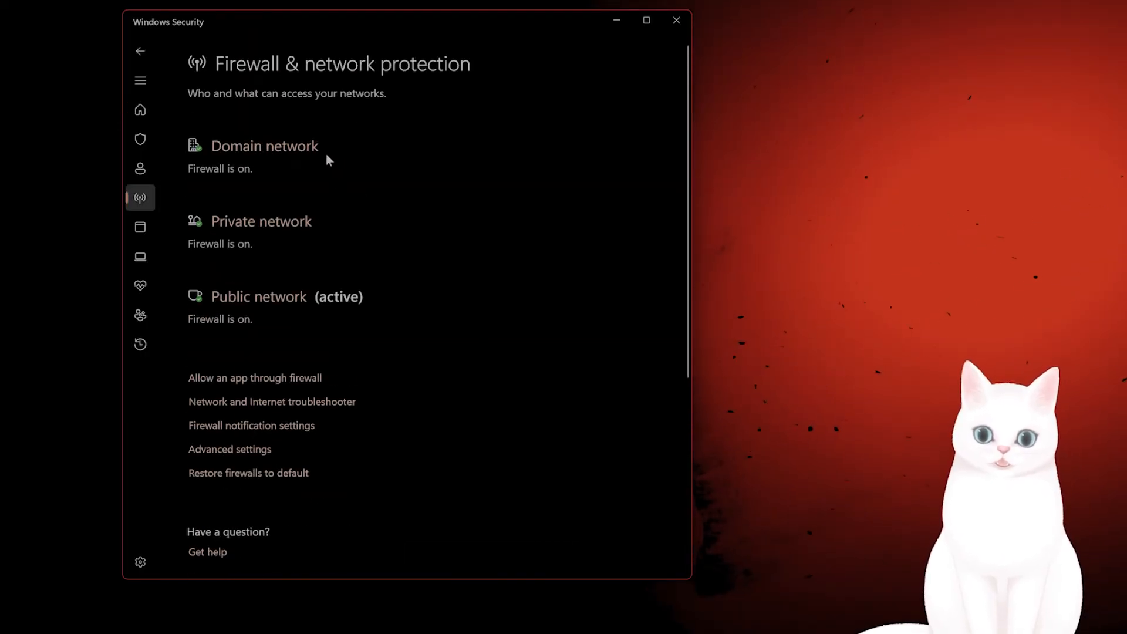
{"action": "scroll", "scroll_direction": "down", "scroll_amount": 3}
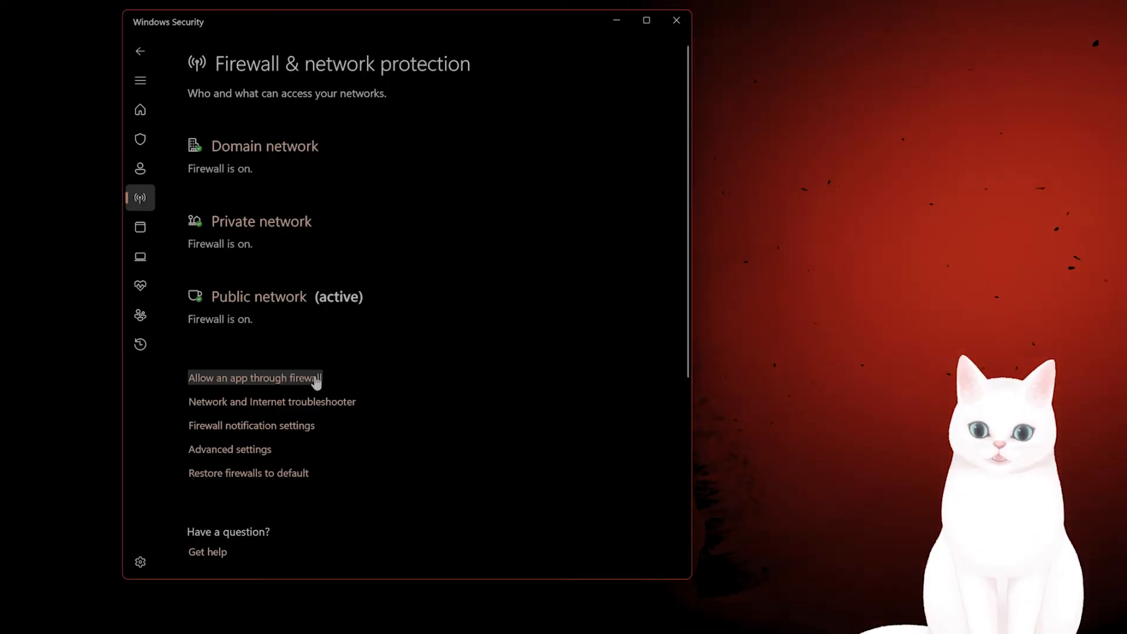
Step: Browse the firewall's allowed apps and features list
{"action": "left_click", "coordinate": [255, 378]}
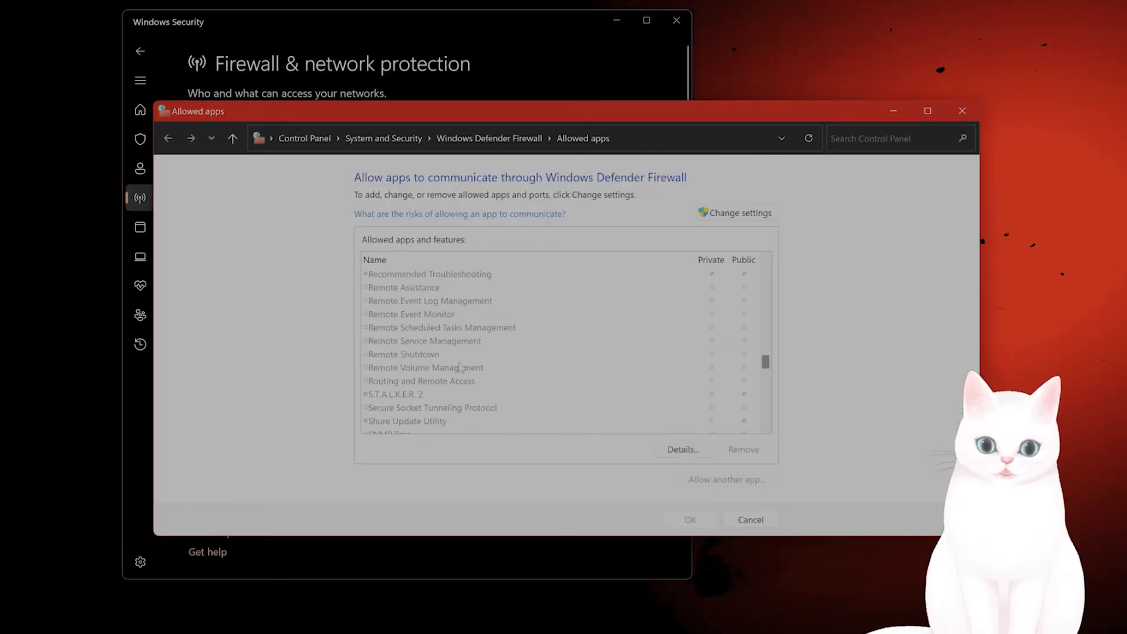
{"action": "scroll", "scroll_direction": "down", "scroll_amount": 3}
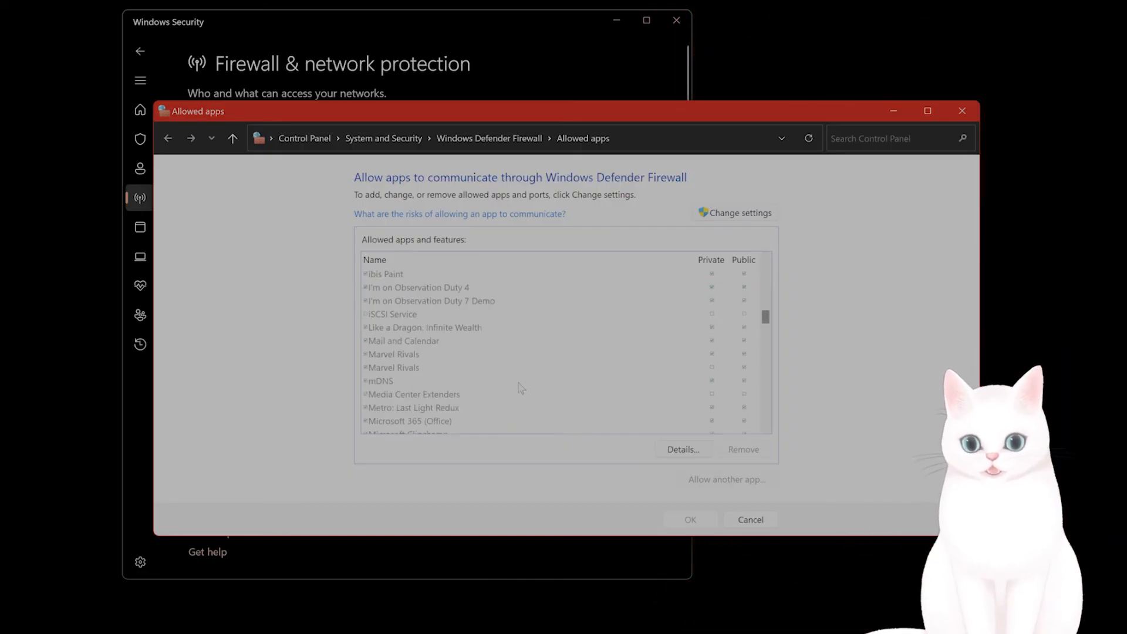
{"action": "left_click", "coordinate": [749, 519]}
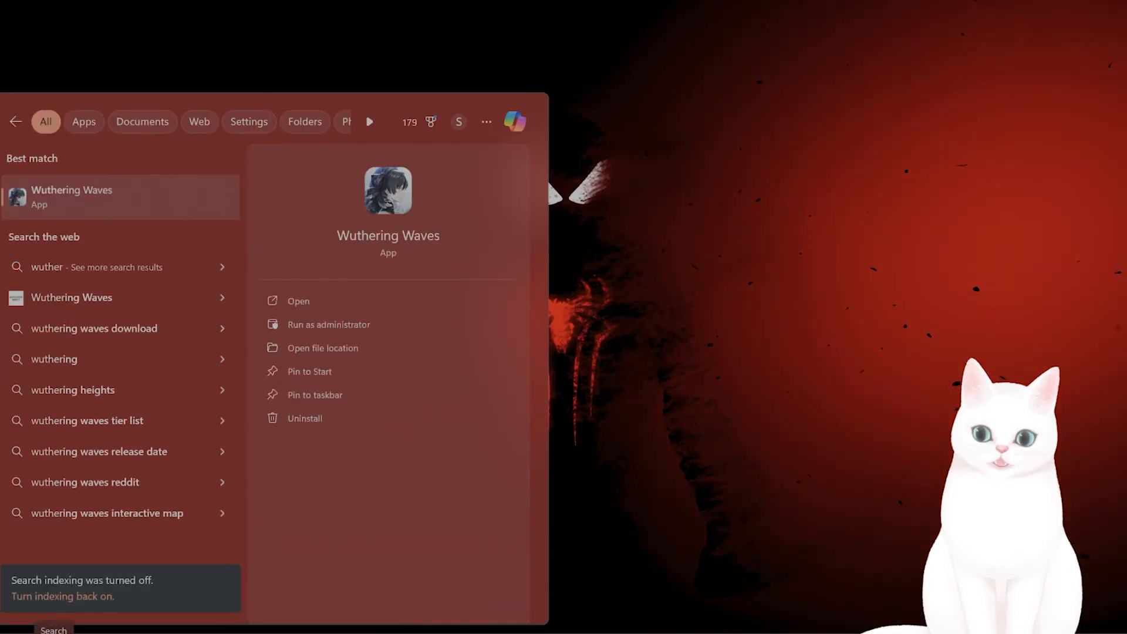
Step: Launch Wuthering Waves from the Start menu search results
{"action": "left_click", "coordinate": [299, 300]}
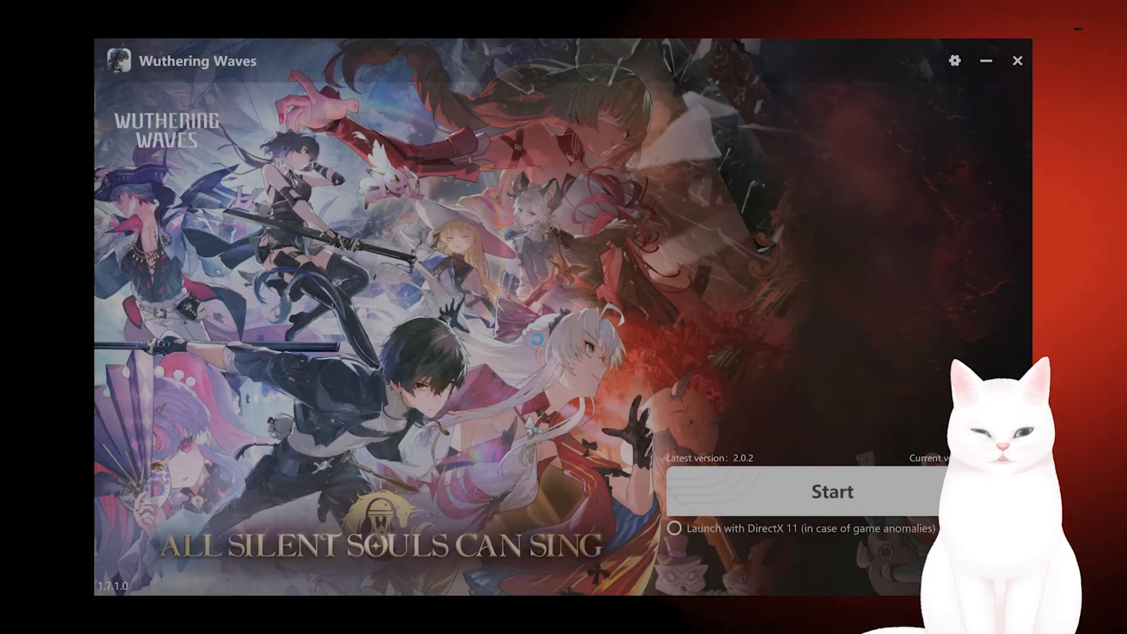